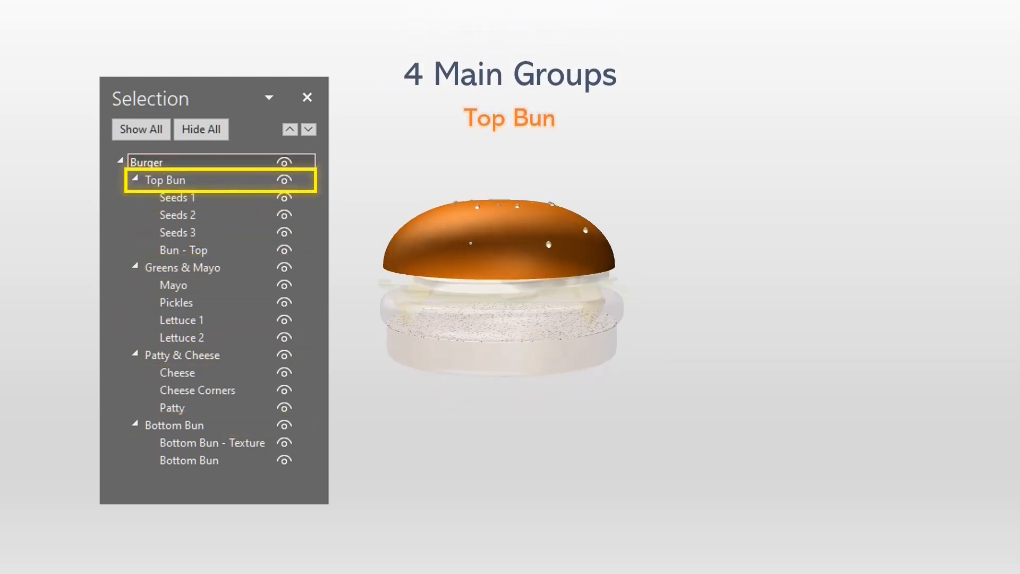
Hide the bun layer and two seed layers inside Top Bun, leaving only Seeds 1 visible
click(182, 267)
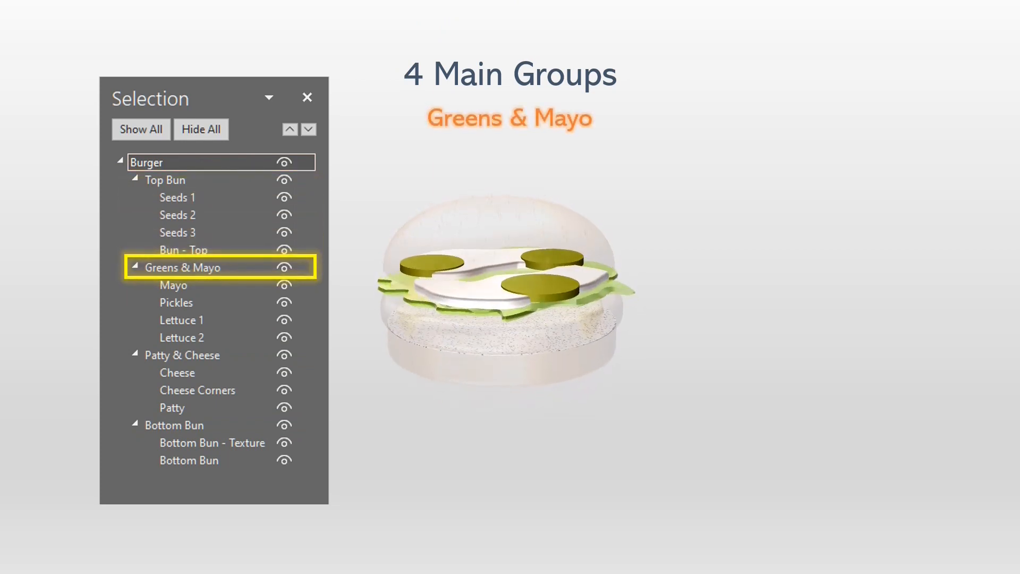
click(181, 355)
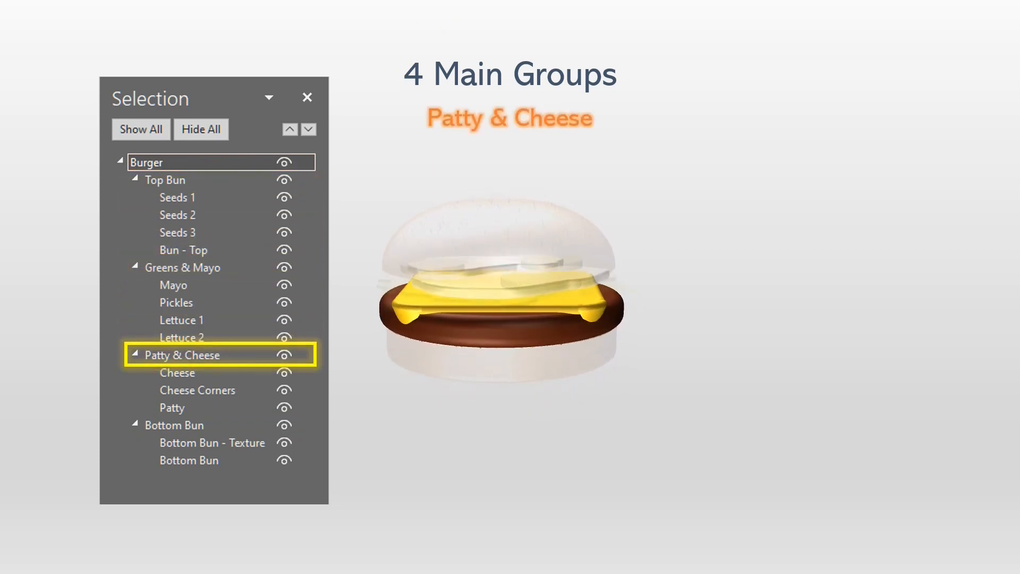
click(174, 425)
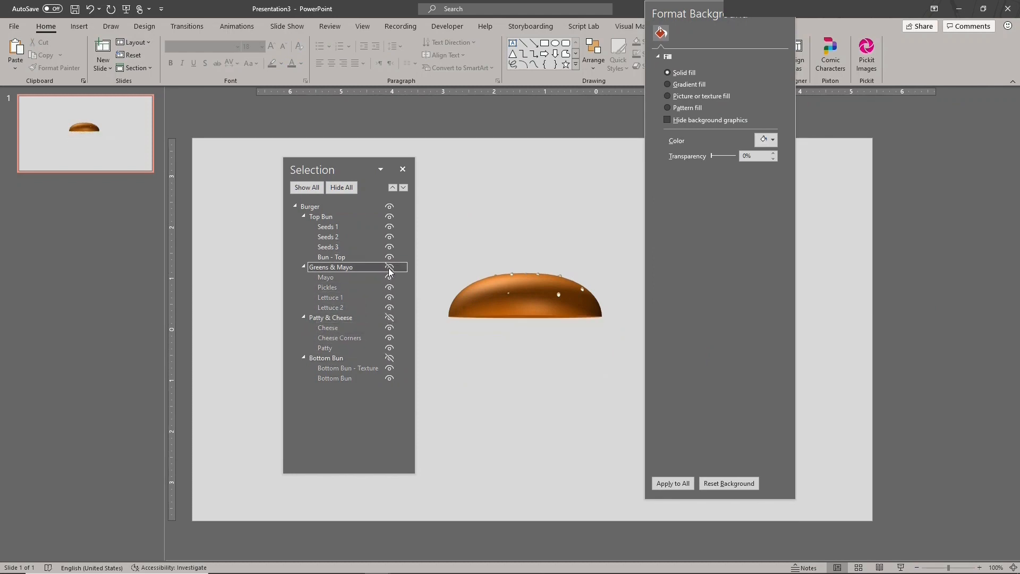
Isolate and select Seeds 1, showing its Effects settings for 3-D Format and Rotation
click(328, 227)
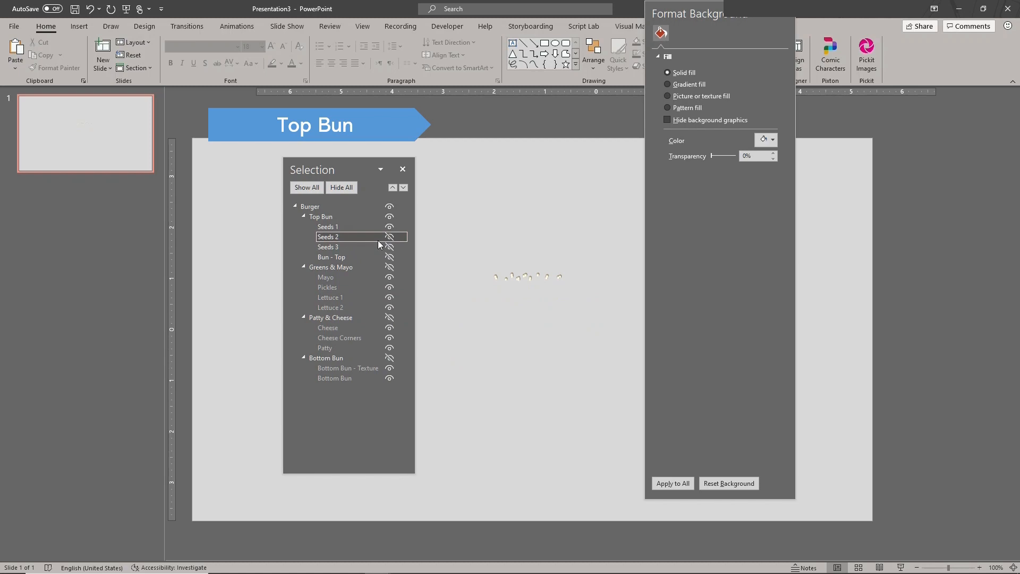
click(329, 226)
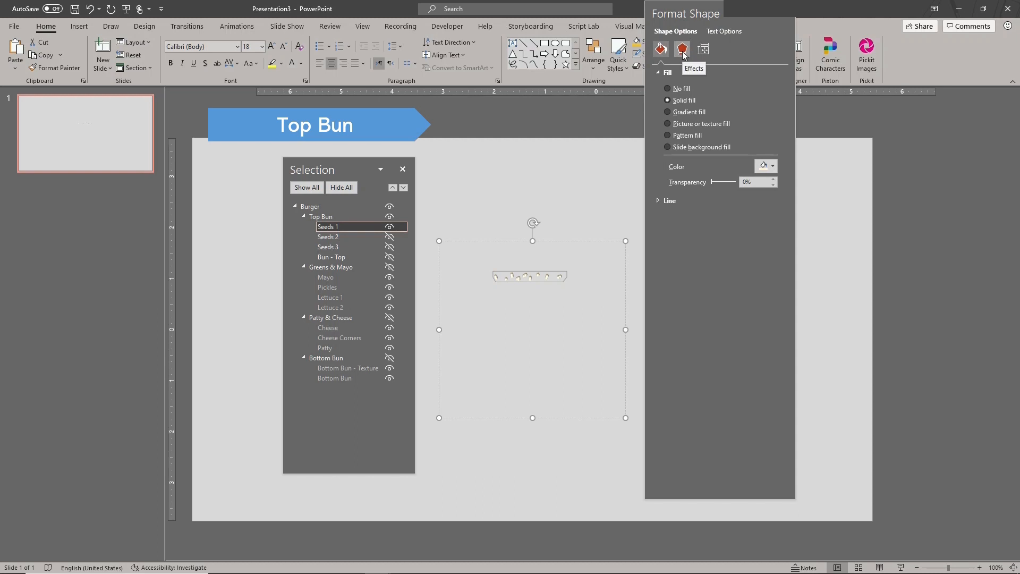
click(683, 50)
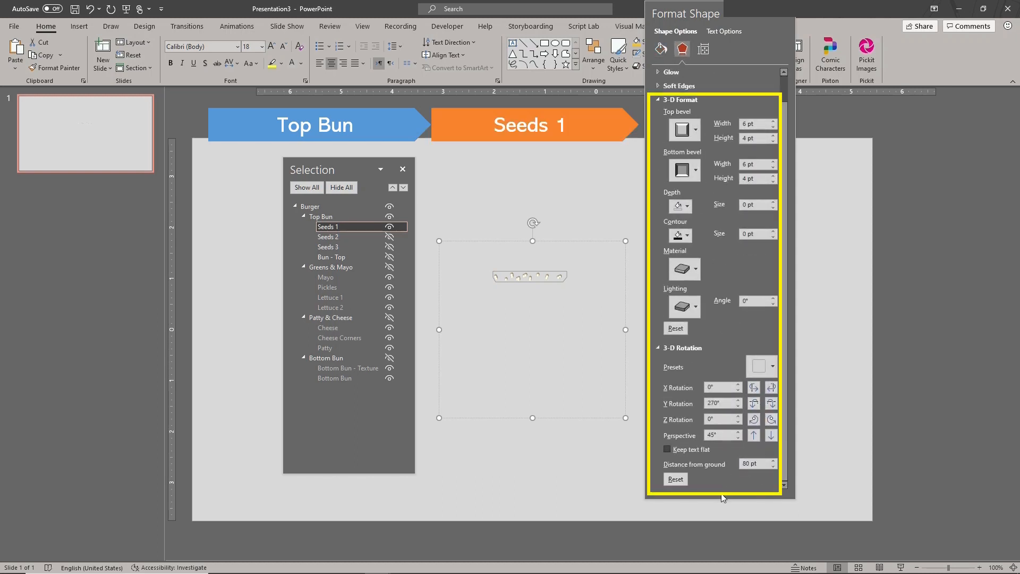
click(389, 226)
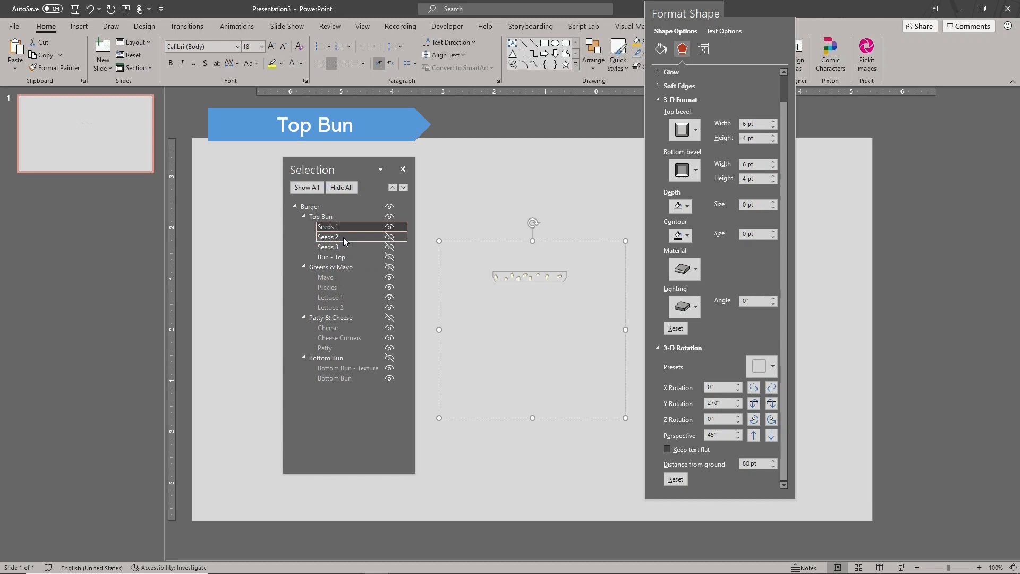
Reveal Seeds 2, Seeds 3 and Bun - Top in turn, inspecting each shape's 3-D settings
click(328, 236)
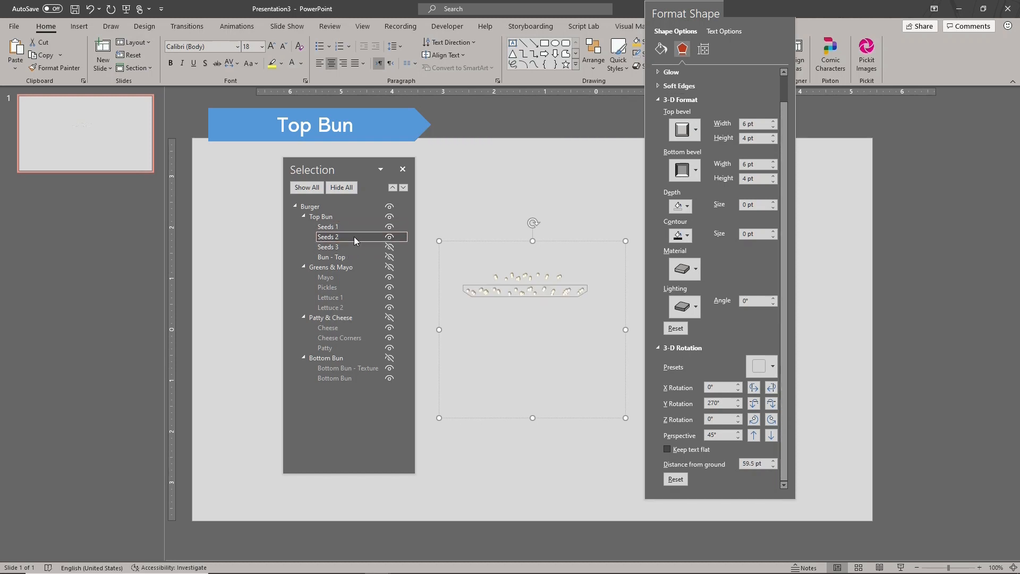
click(328, 247)
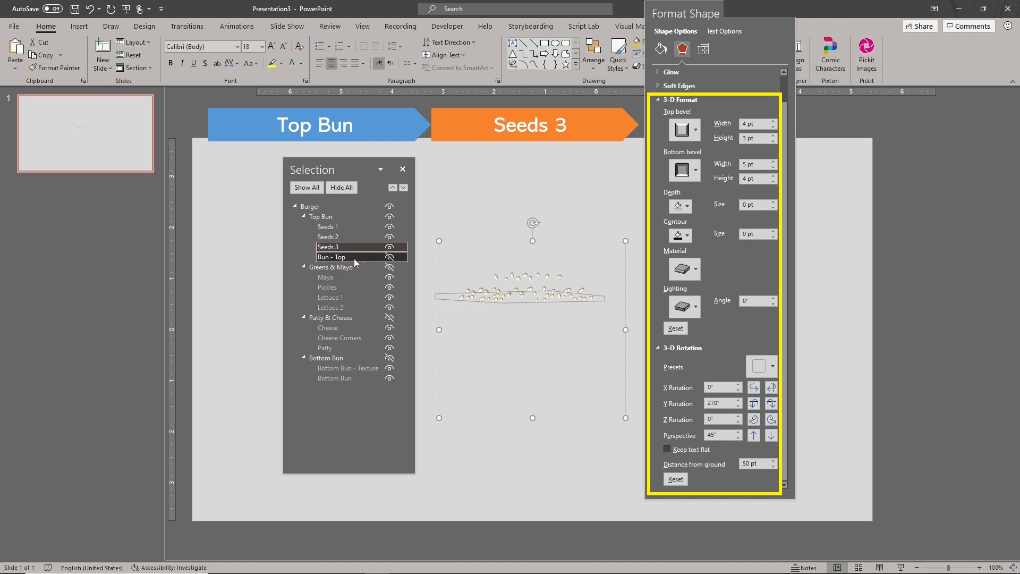
click(332, 256)
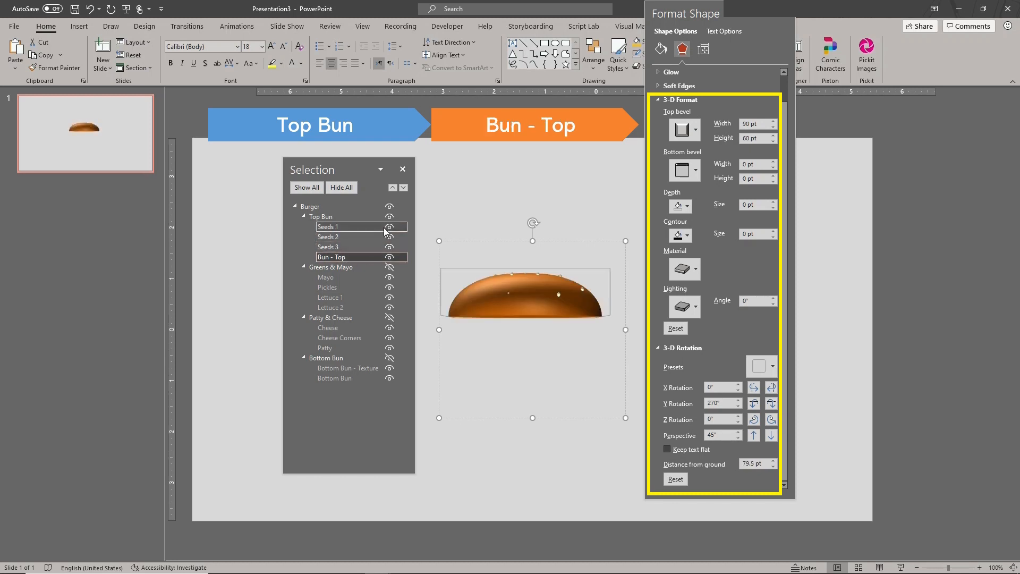
click(321, 217)
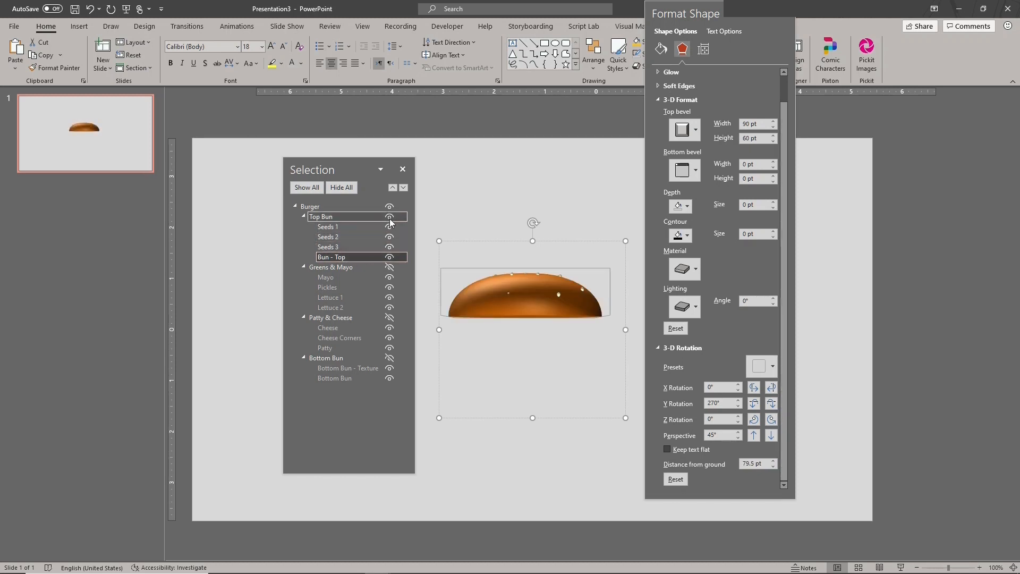
Hide Top Bun, show the Greens & Mayo group and isolate the Mayo shape to inspect it
click(331, 267)
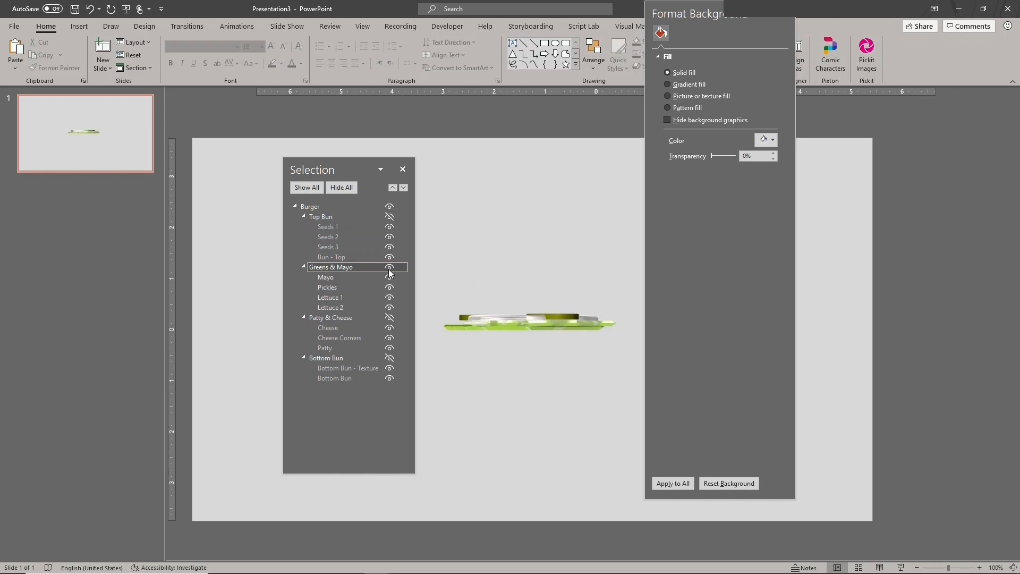
click(325, 277)
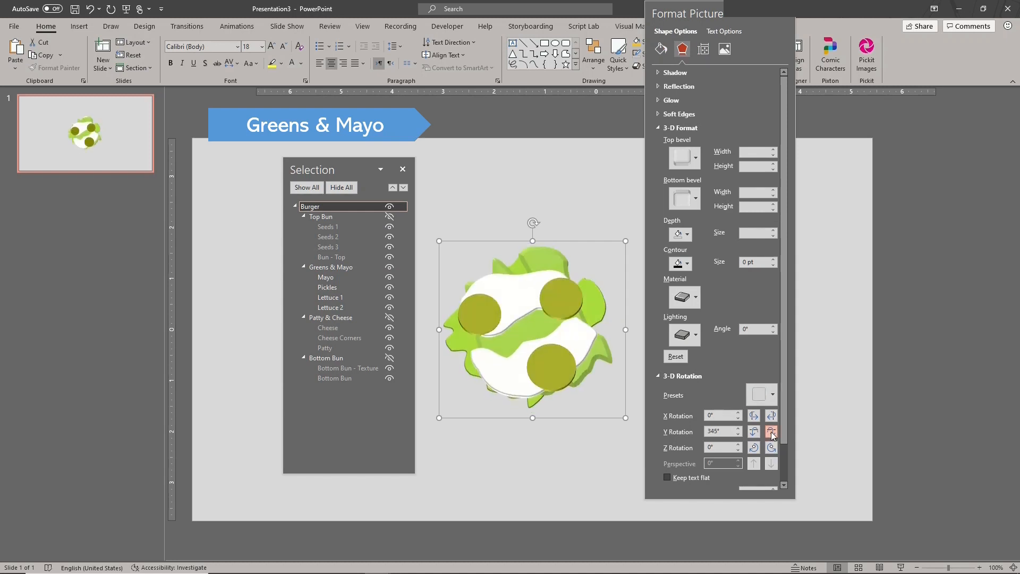
click(771, 431)
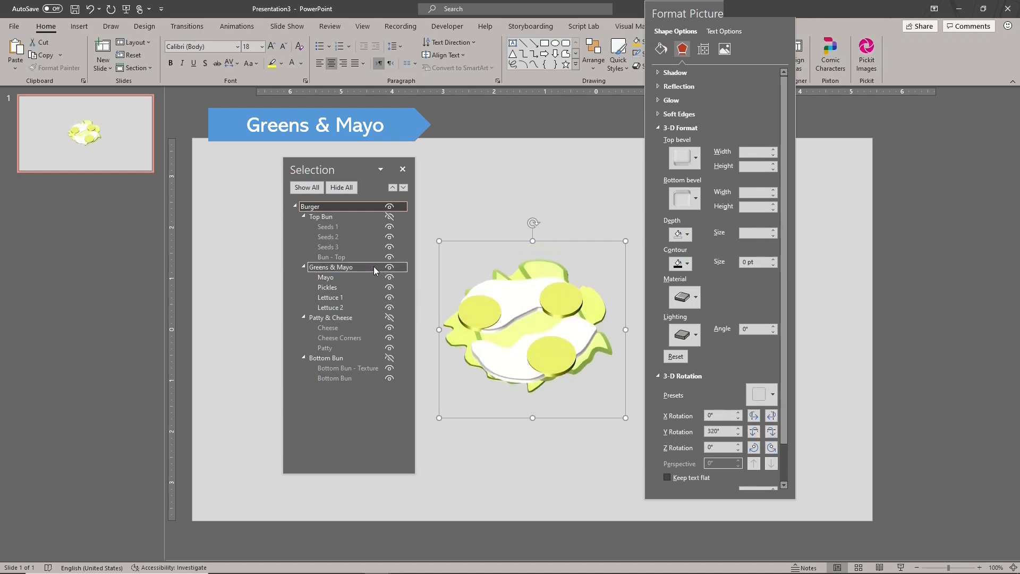
scroll(down, 3)
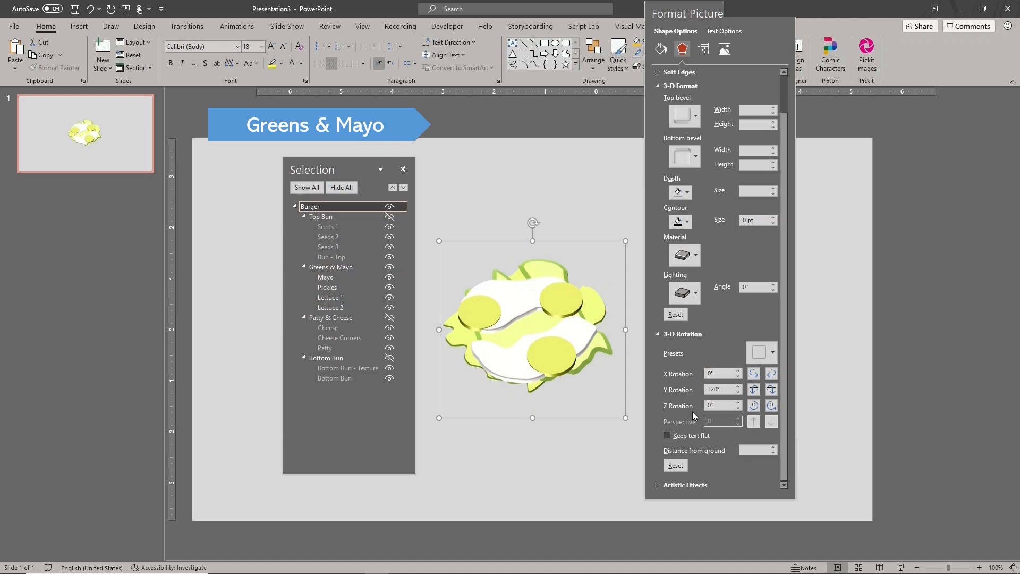
click(330, 307)
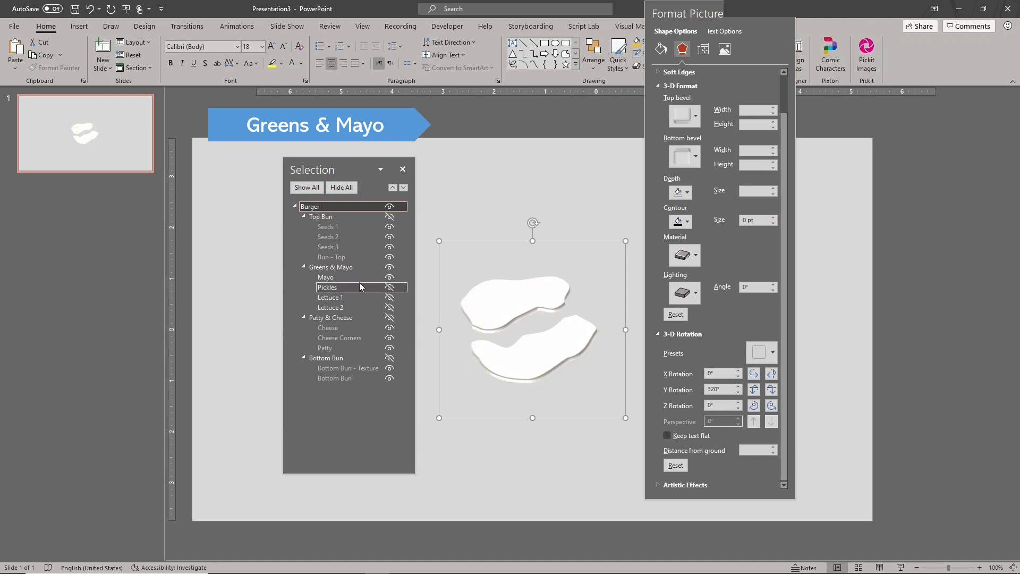
click(326, 277)
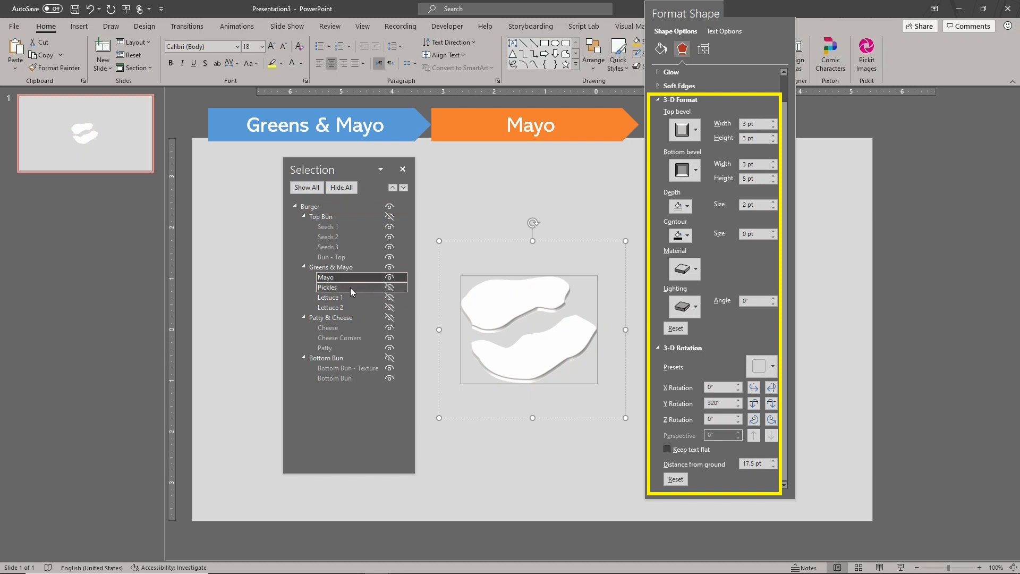
Reveal Pickles, Lettuce 1 and Lettuce 2 one at a time to check 3-D settings, then hide Greens & Mayo
click(327, 287)
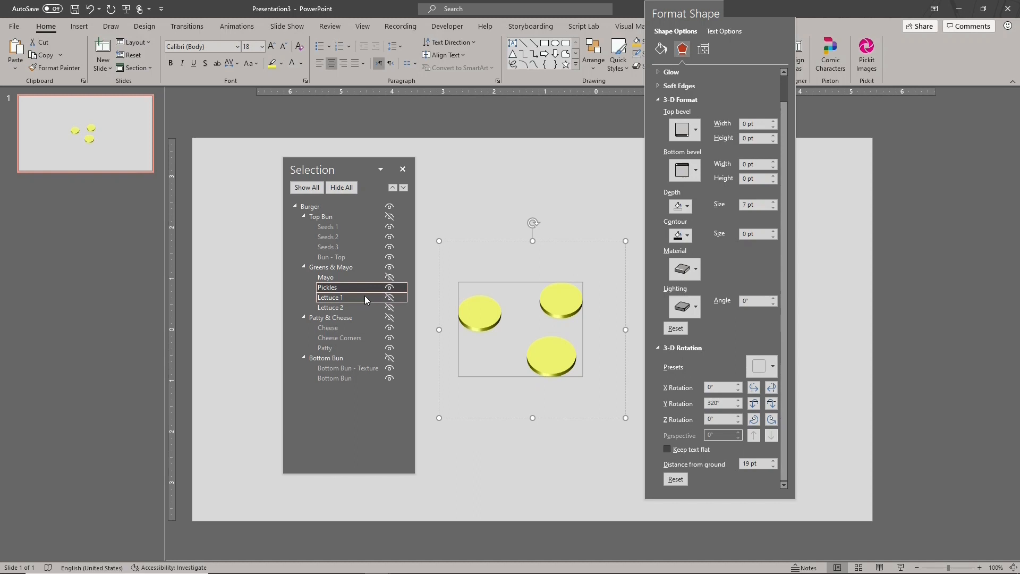
mouse_move(357, 300)
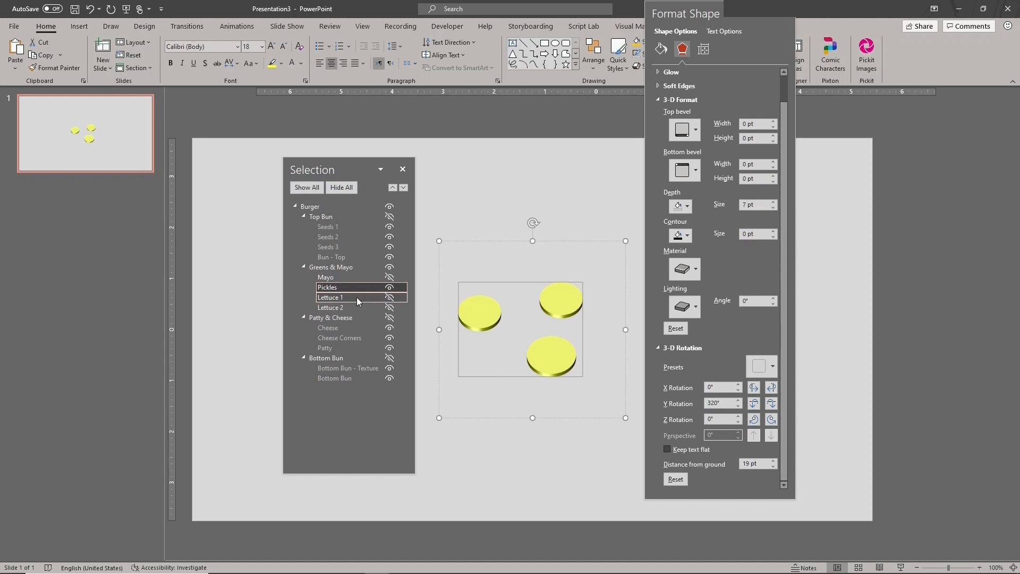
click(331, 297)
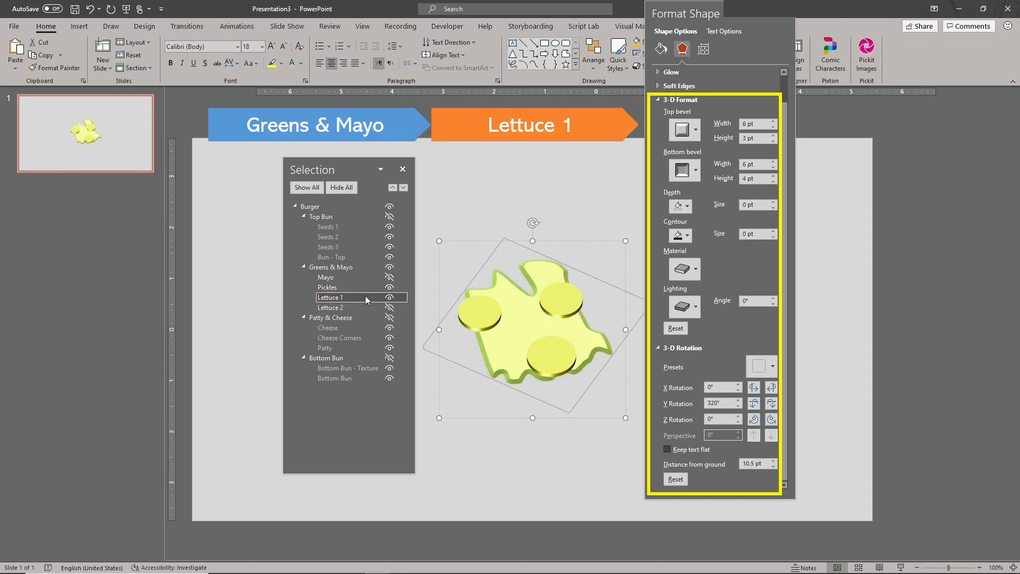
click(389, 287)
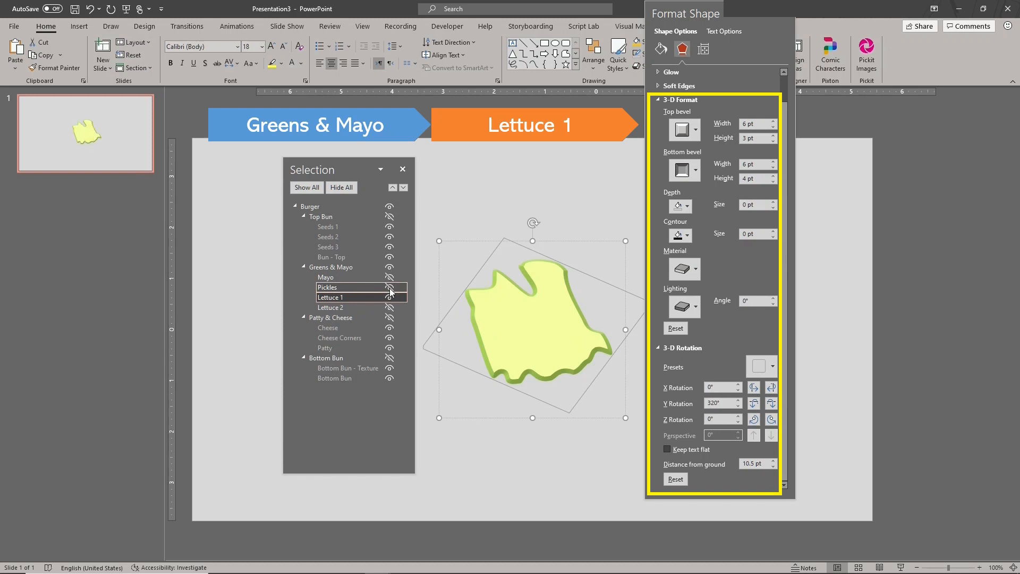
click(330, 307)
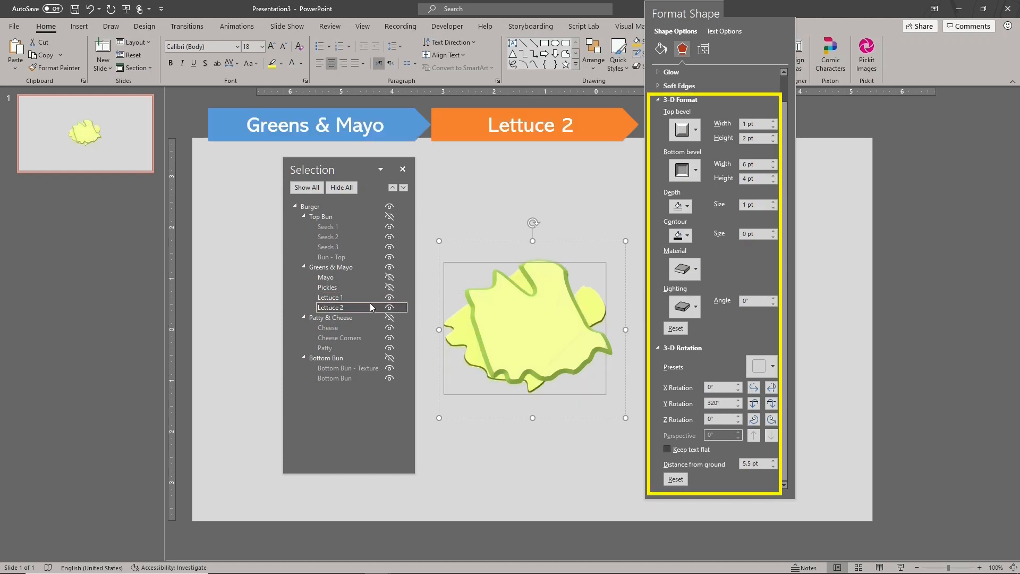
click(331, 297)
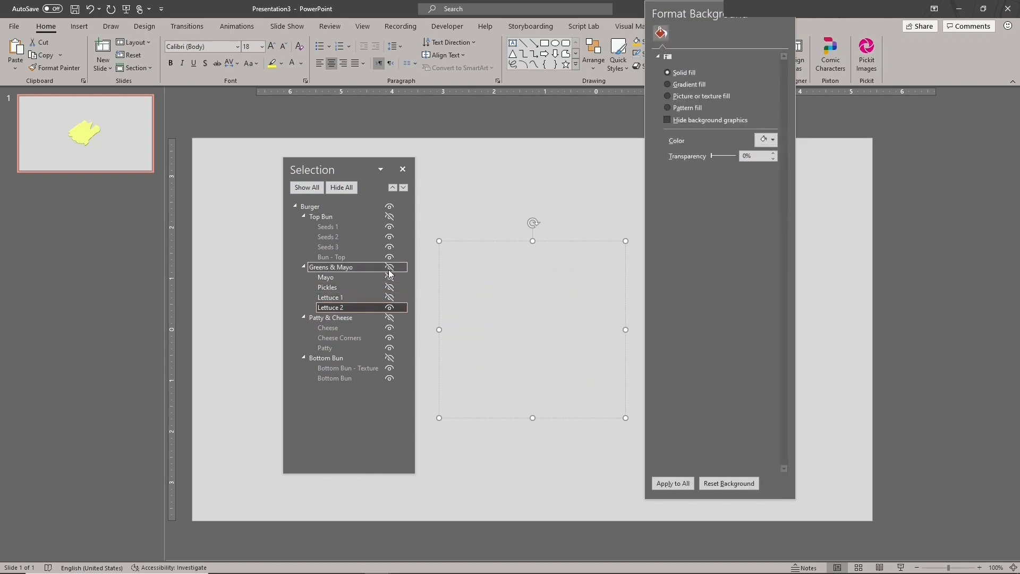
Show Patty & Cheese, then isolate Cheese and Cheese Corners in turn to view their 3-D settings
click(389, 318)
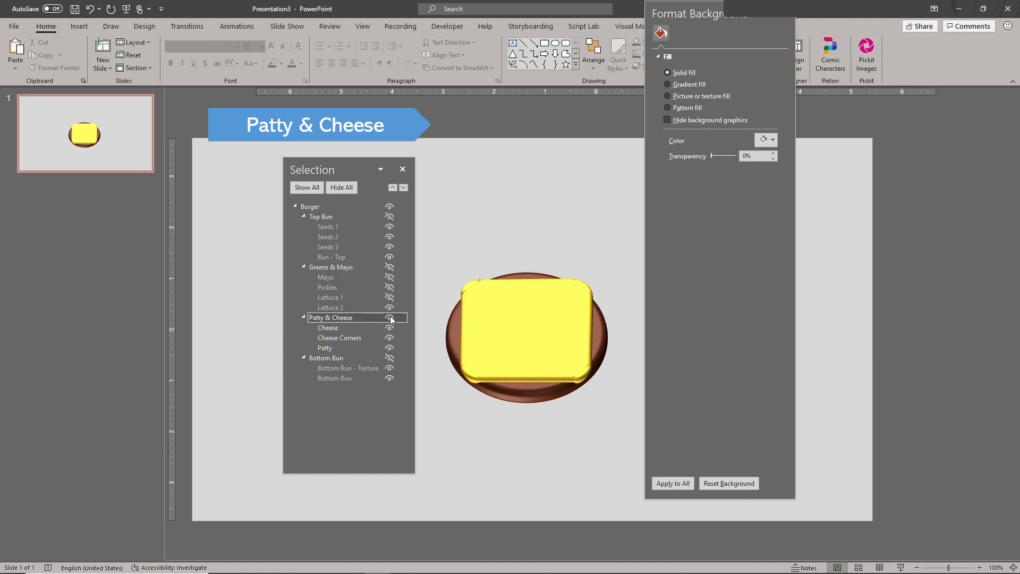
click(389, 348)
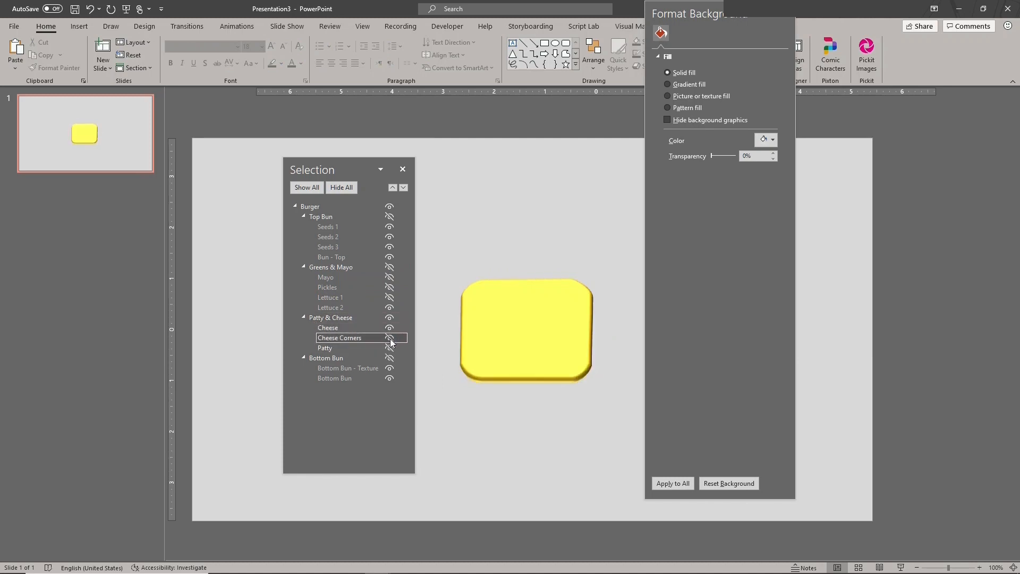
click(329, 328)
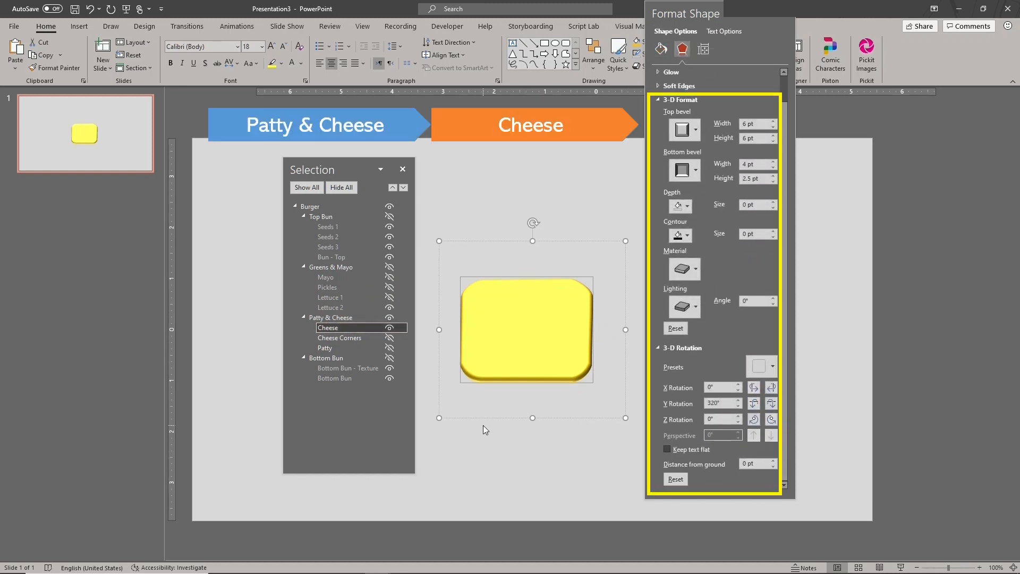
mouse_move(476, 428)
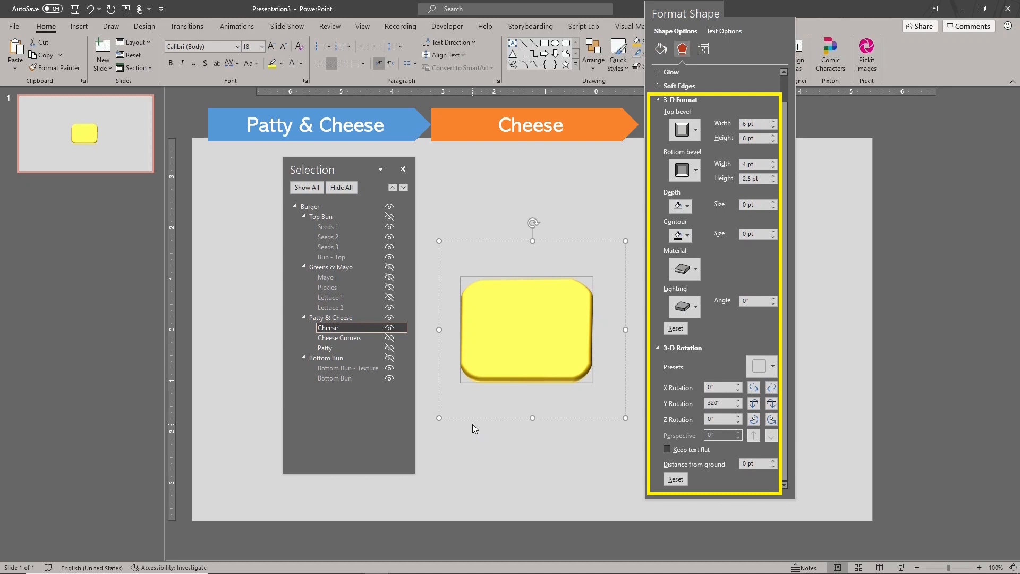
click(389, 328)
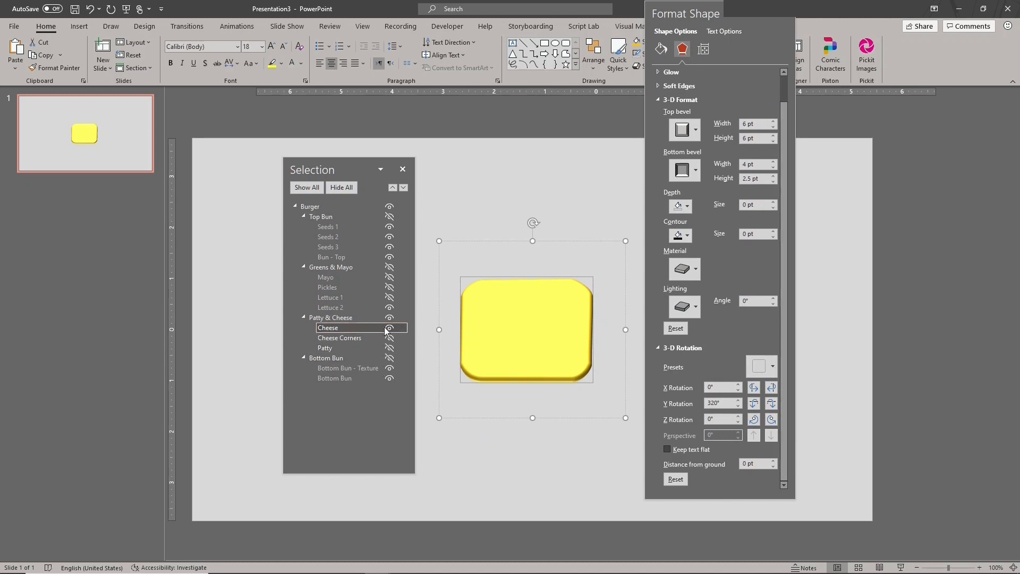
click(340, 338)
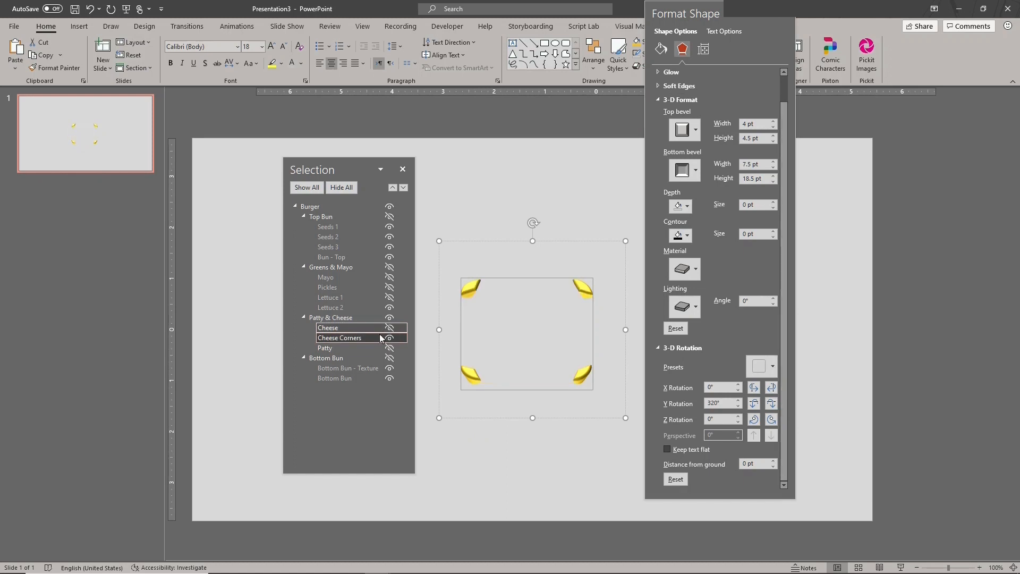
Reveal the Patty, view its 3-D settings and nudge its Y rotation from 320° toward 305°
click(325, 348)
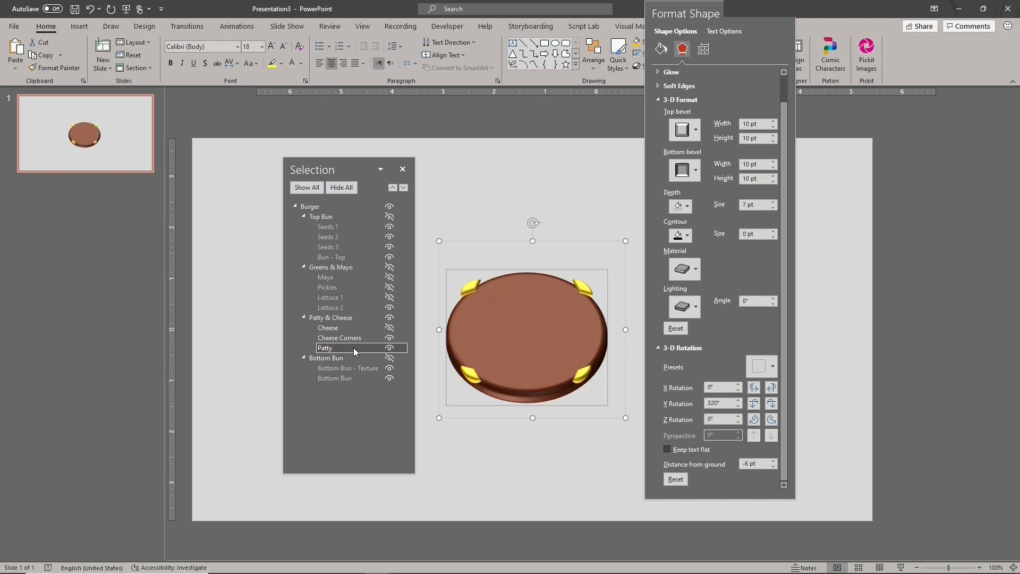
click(772, 407)
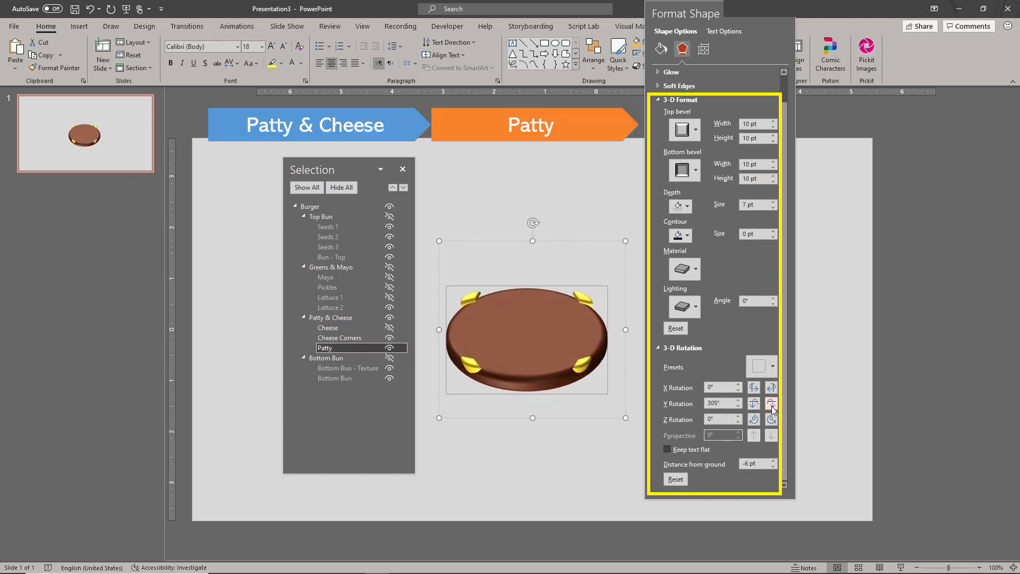
click(389, 318)
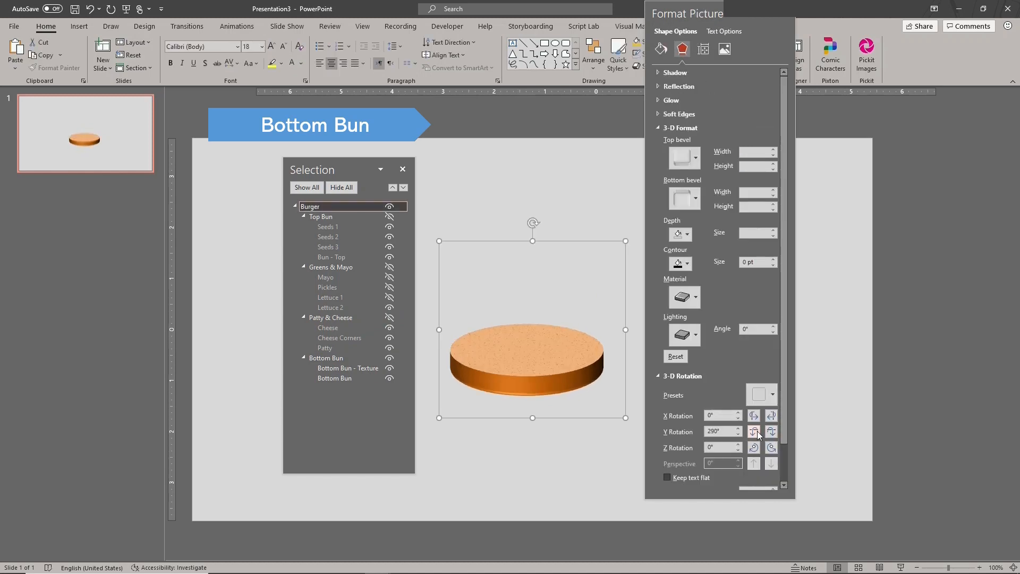
Hide Bottom Bun and view the texture layer's 58%-transparent texture fill and texture choices
click(753, 428)
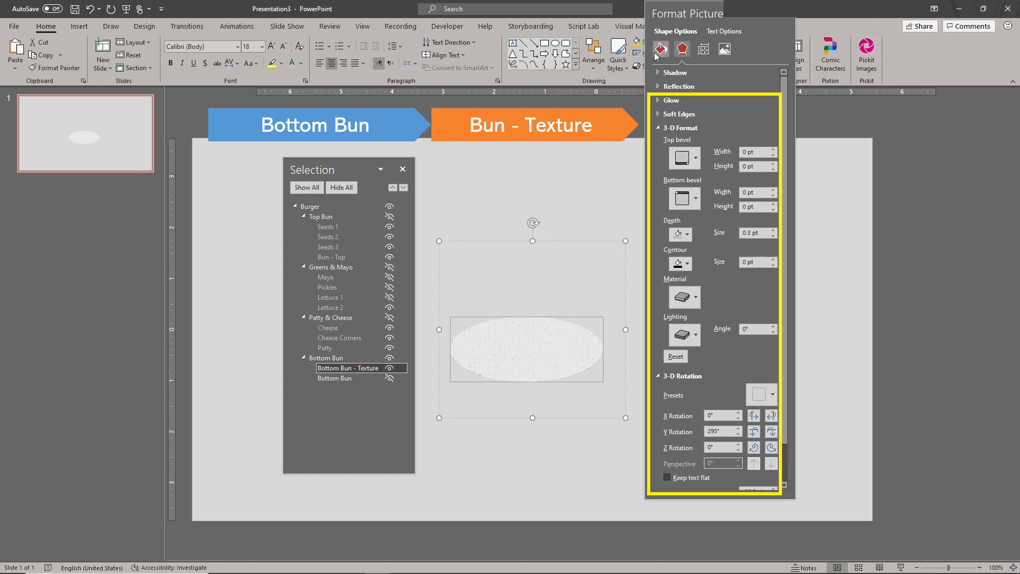
click(660, 49)
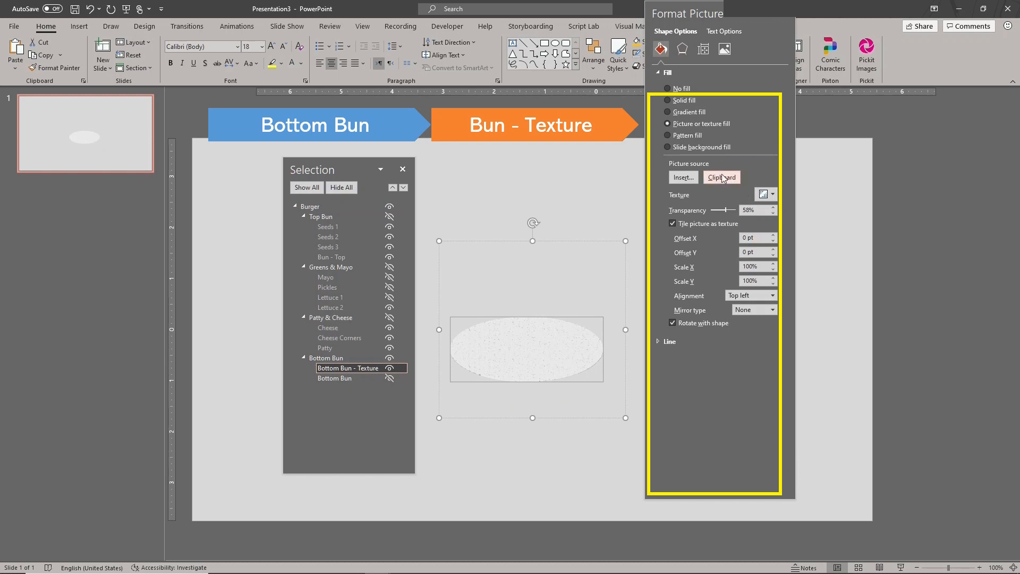
mouse_move(763, 189)
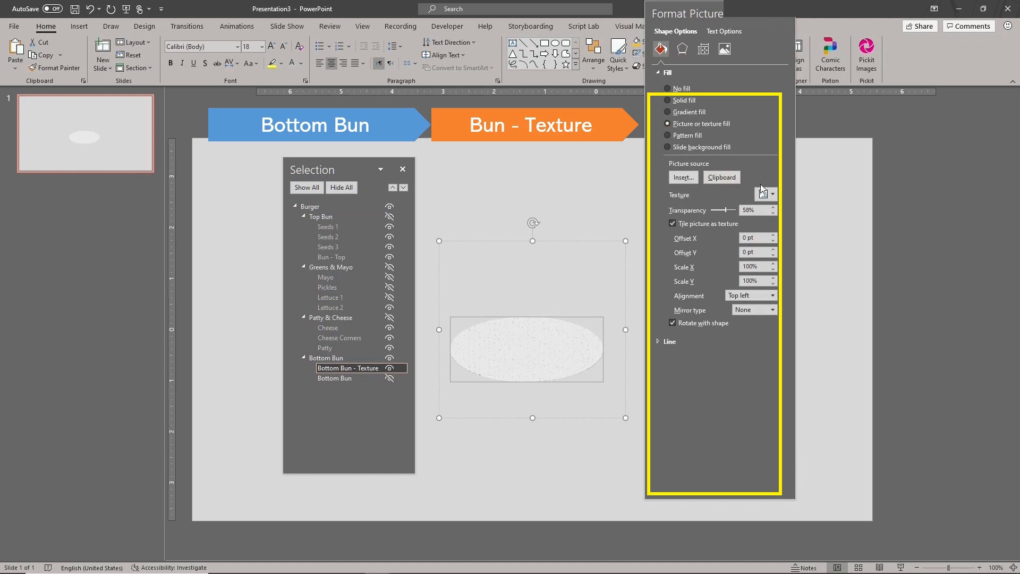
mouse_move(764, 195)
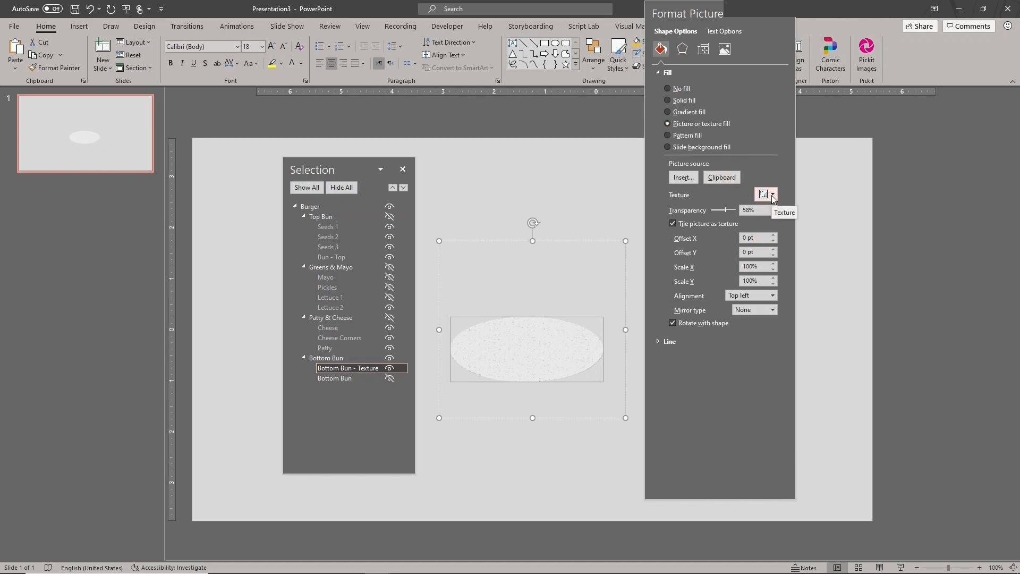
click(762, 194)
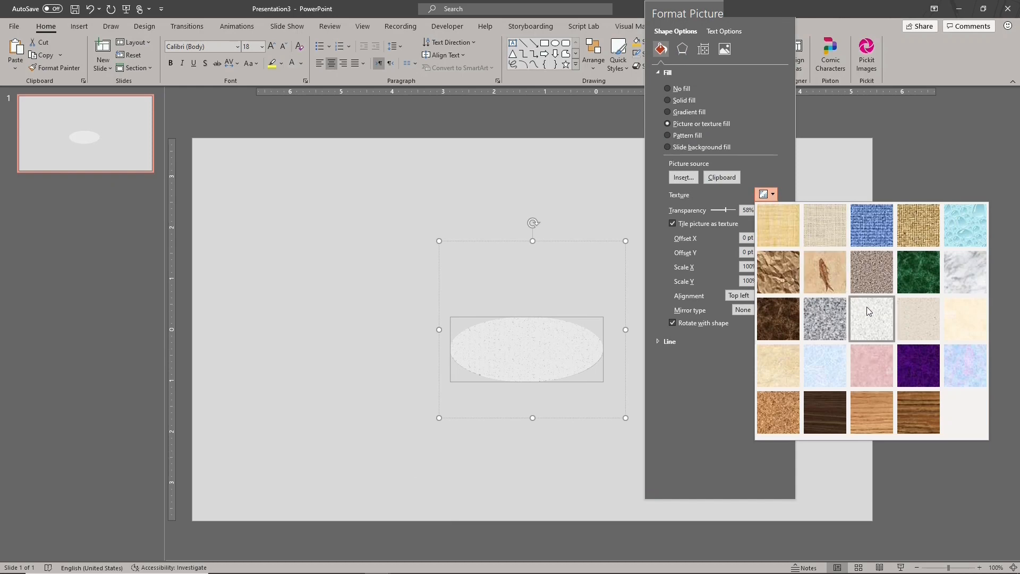
mouse_move(879, 320)
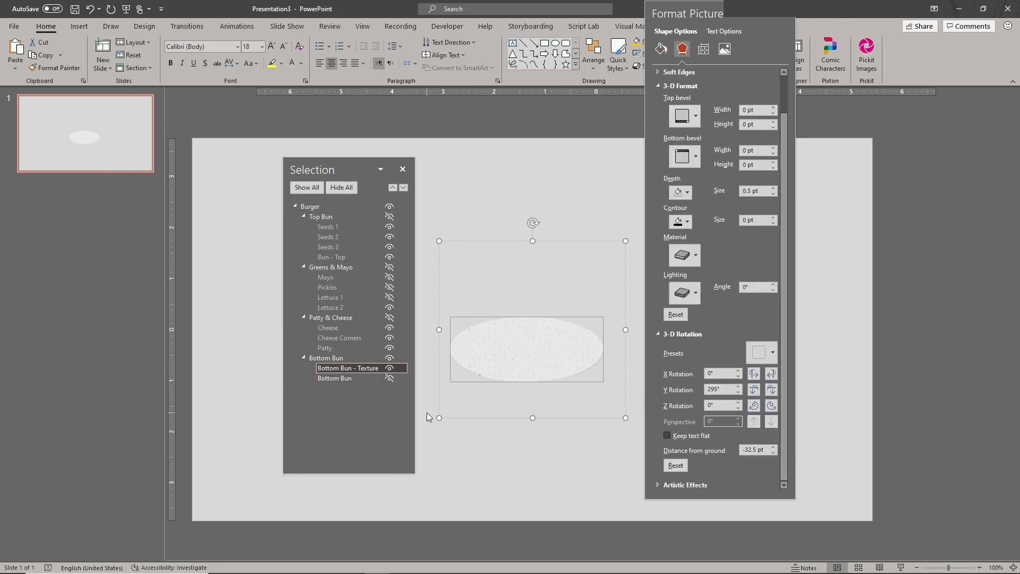
Unhide Bottom Bun, hide Bottom Bun - Texture, and select the plain orange bun showing 295° Y rotation
click(335, 379)
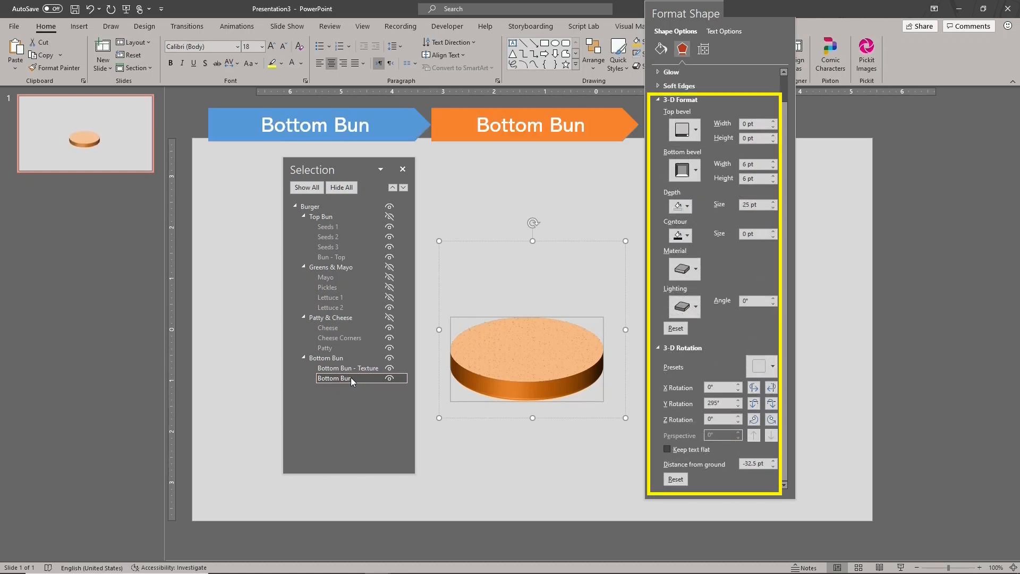
click(349, 368)
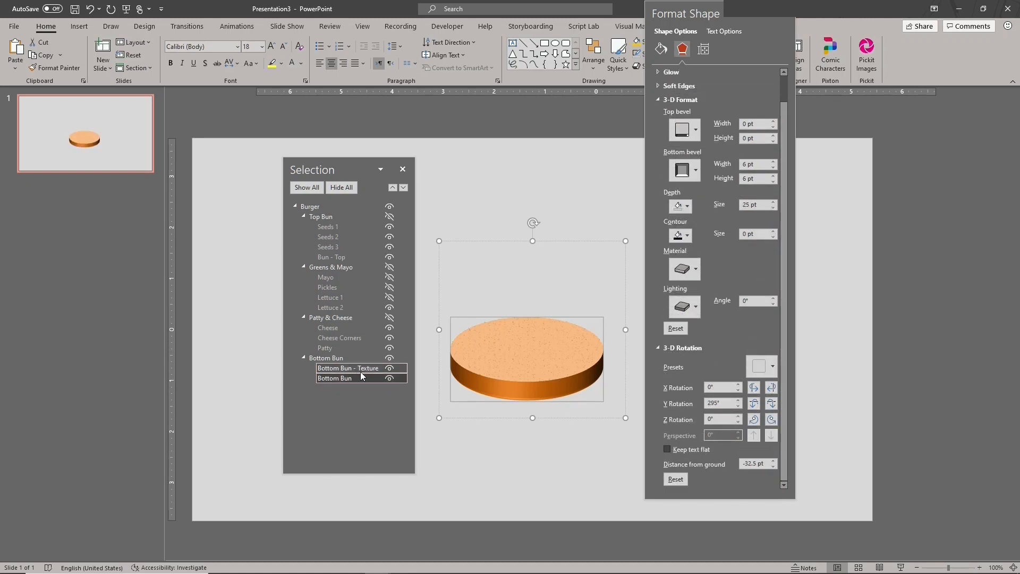
click(389, 369)
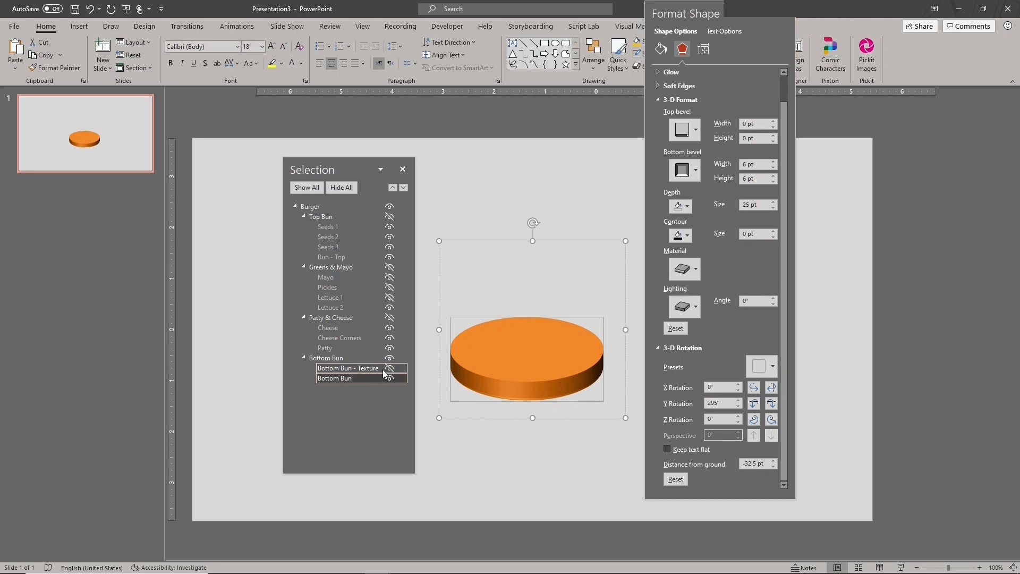
click(335, 379)
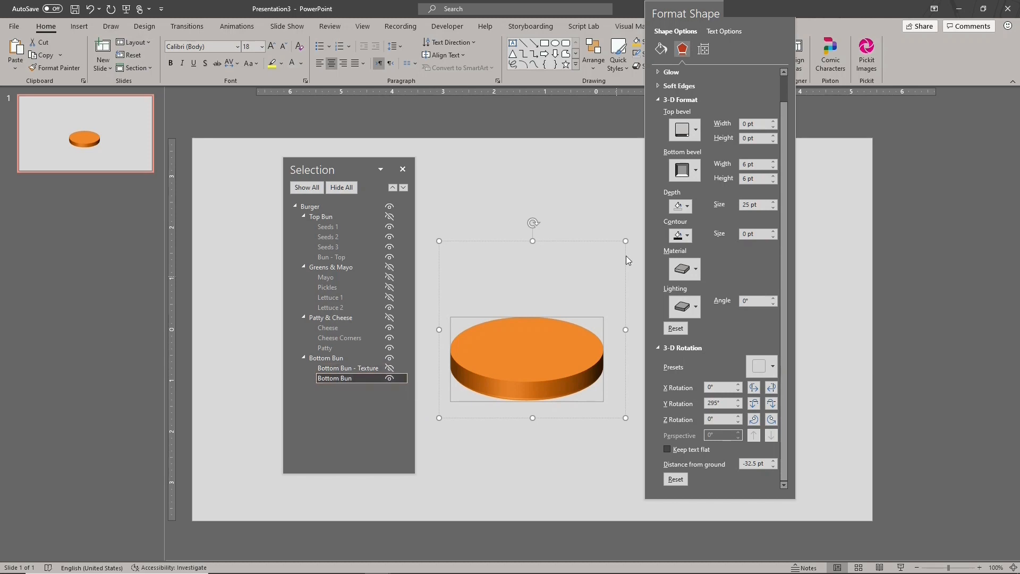
mouse_move(719, 13)
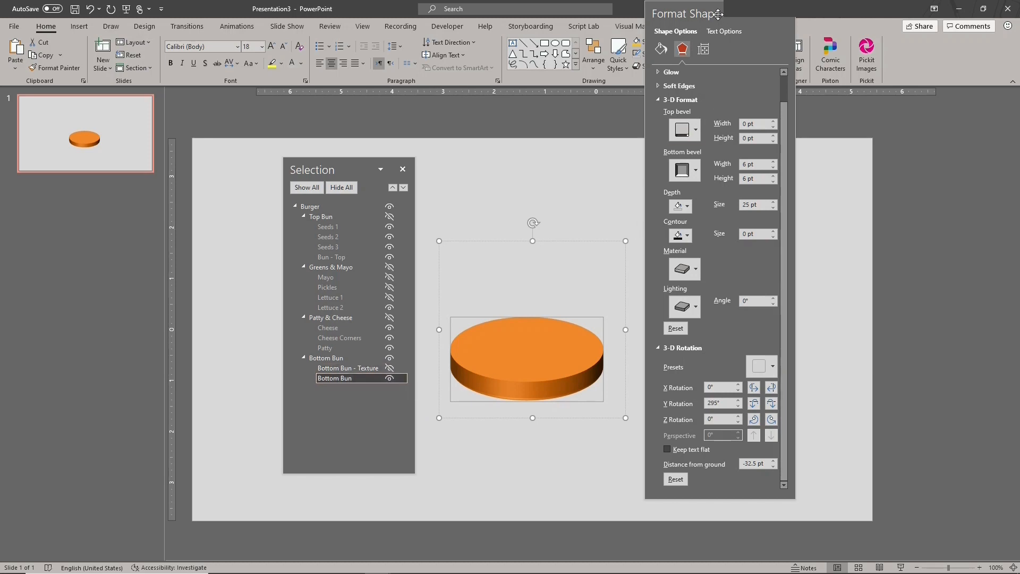